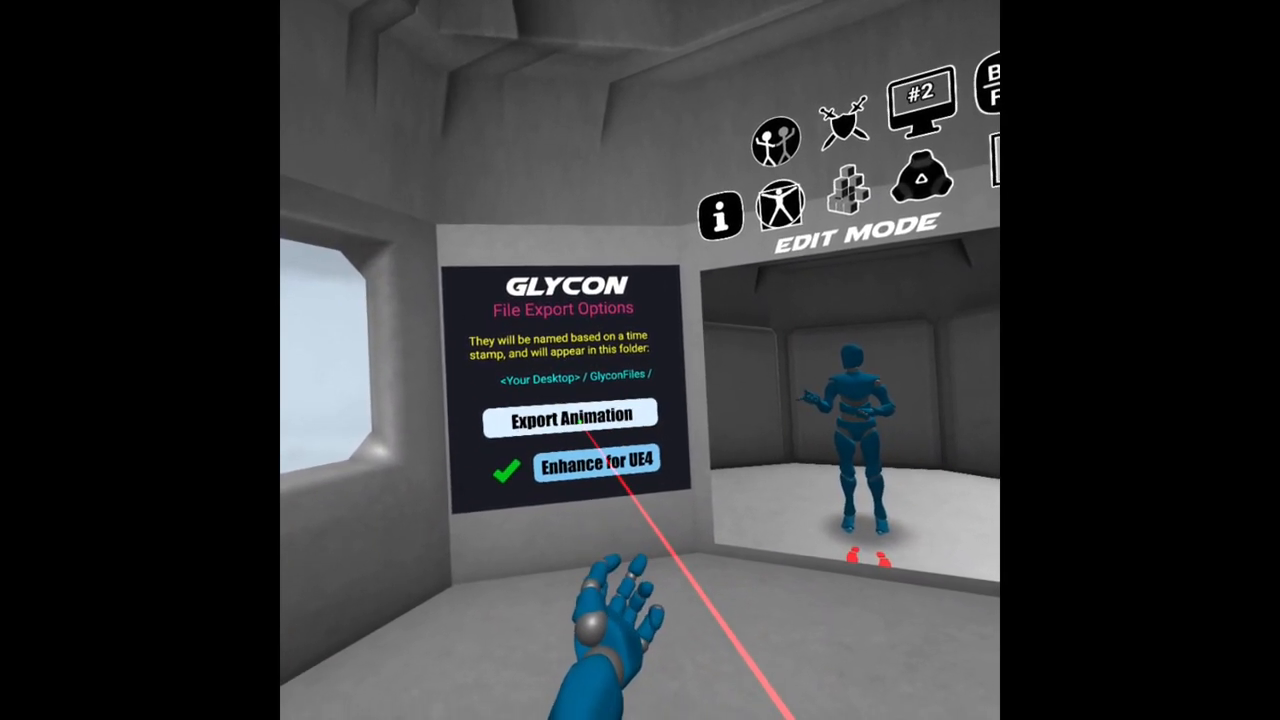
Export the recorded Glycon animation to the GlyconFiles folder on the desktop.
click(568, 414)
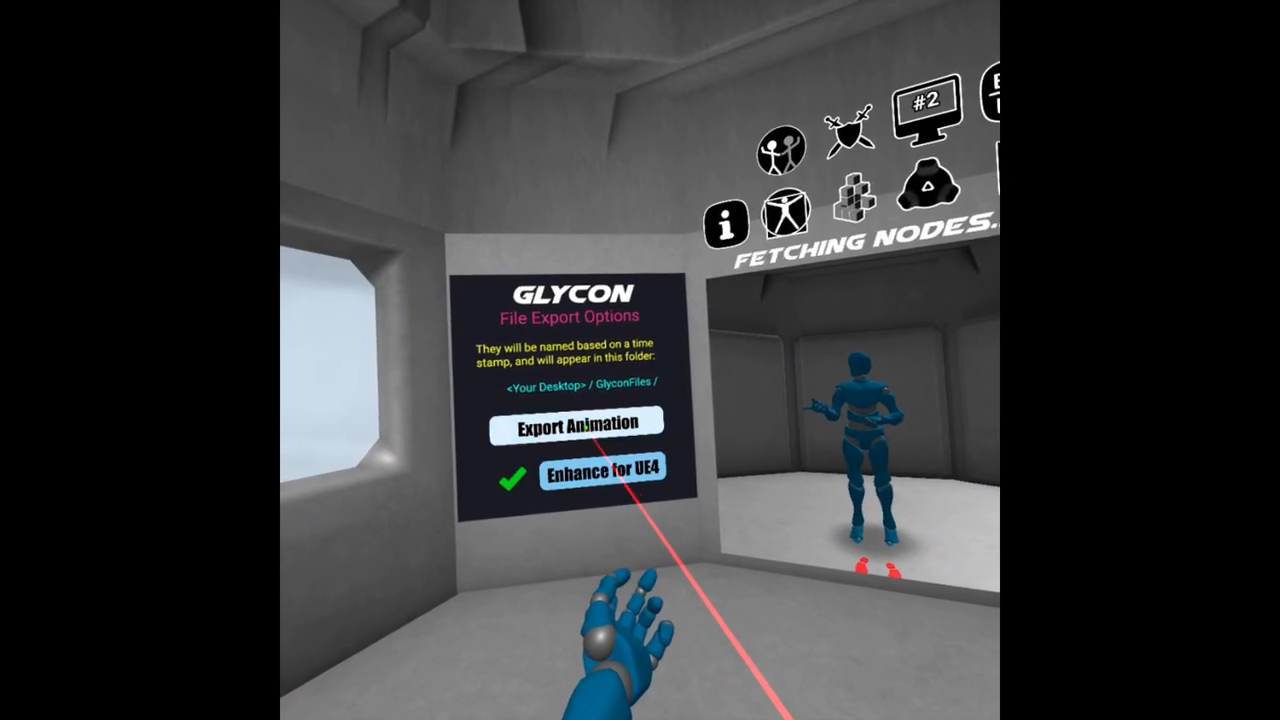
click(576, 422)
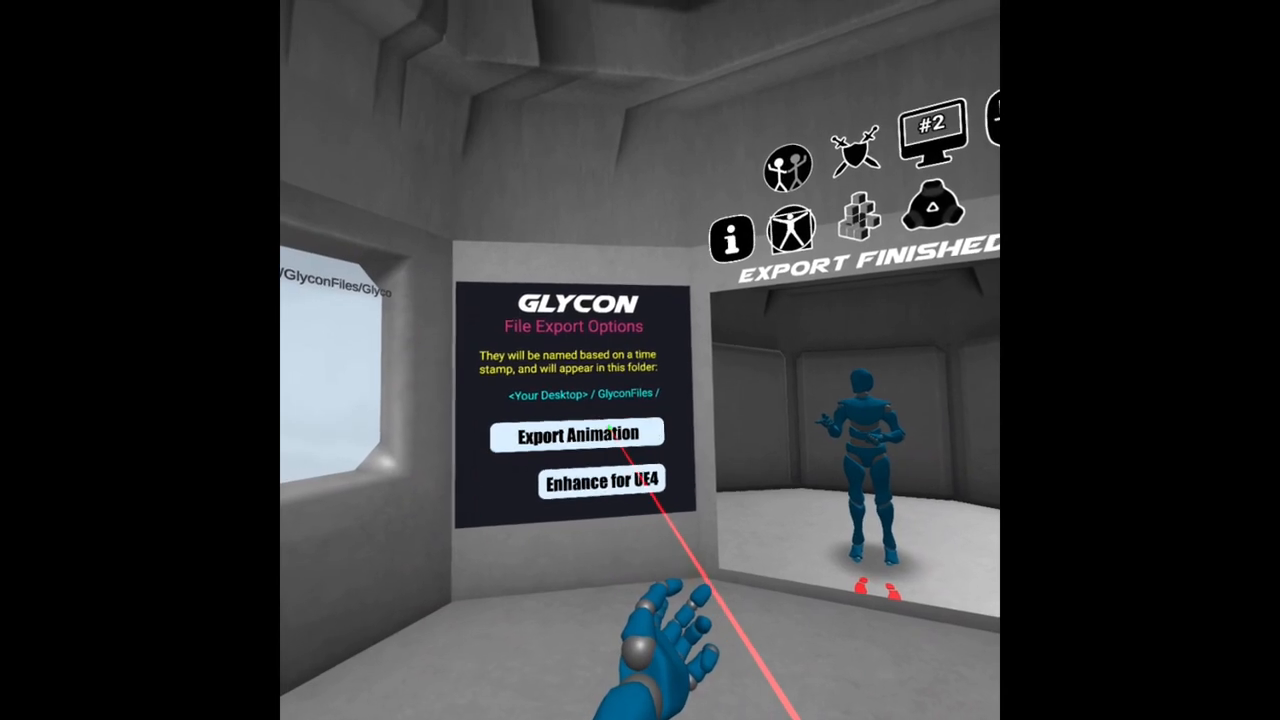
Confirm the Export Finished message for the Glycon animation export.
click(580, 434)
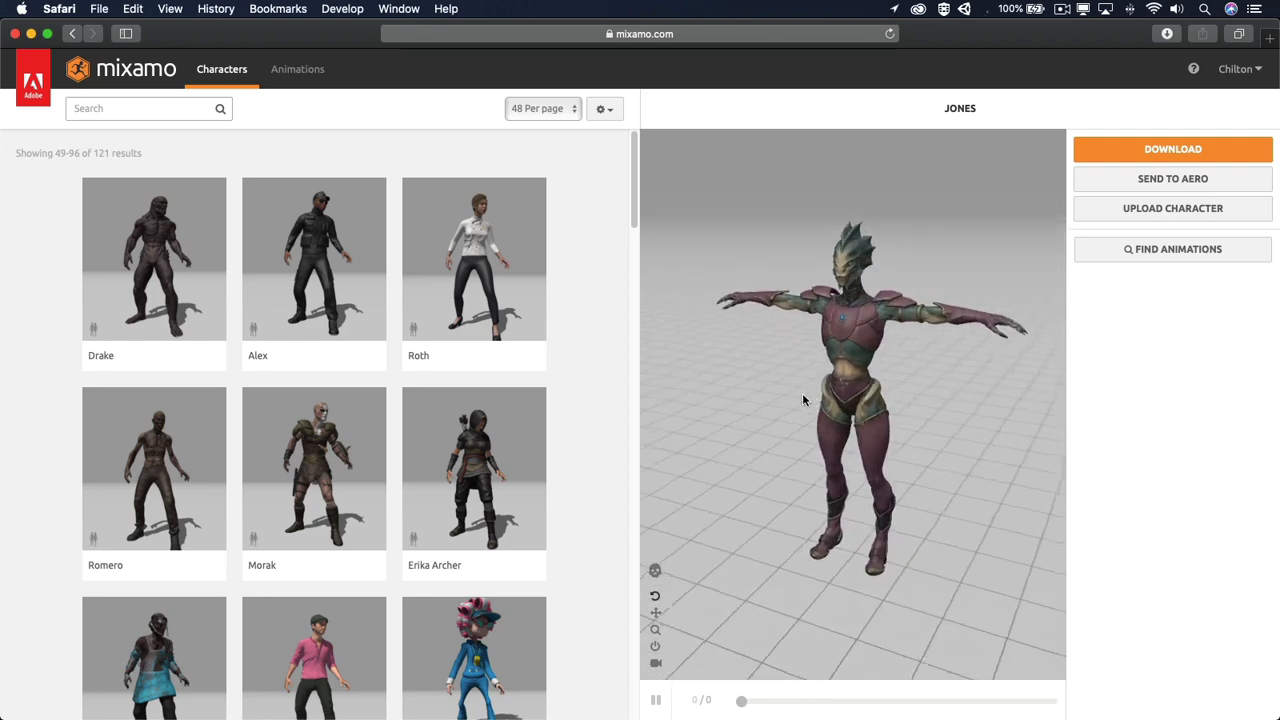
mouse_move(1184, 160)
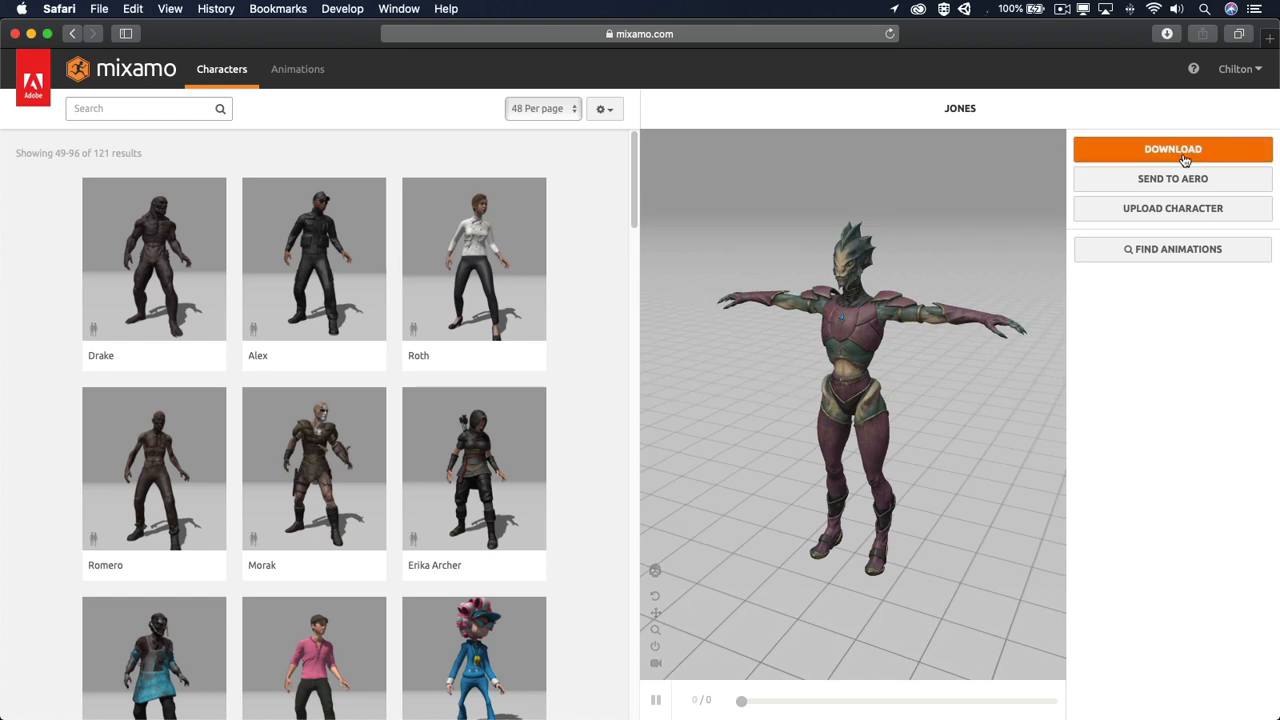
Download the Jones character from Mixamo as Ch04_nonPBR.fbx into Downloads.
click(1172, 148)
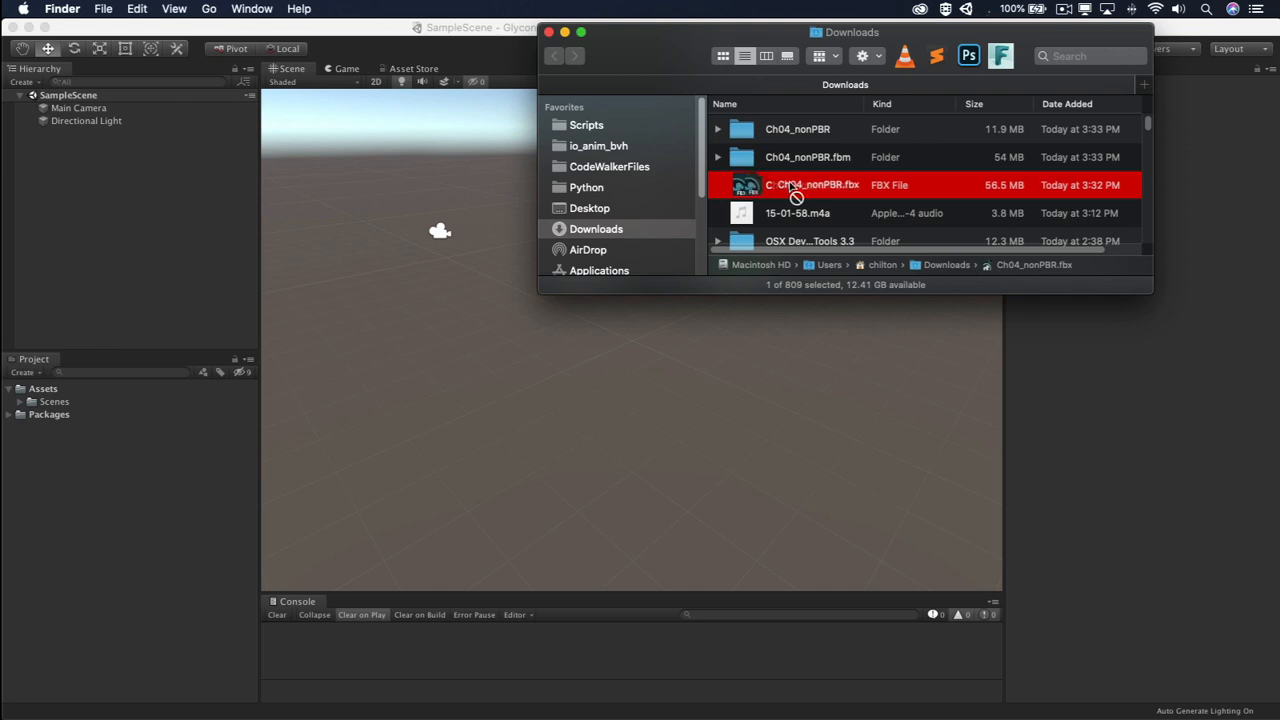
Import Ch04_nonPBR.fbx into Assets and apply a Humanoid animation type to its rig.
drag(810, 184, 196, 400)
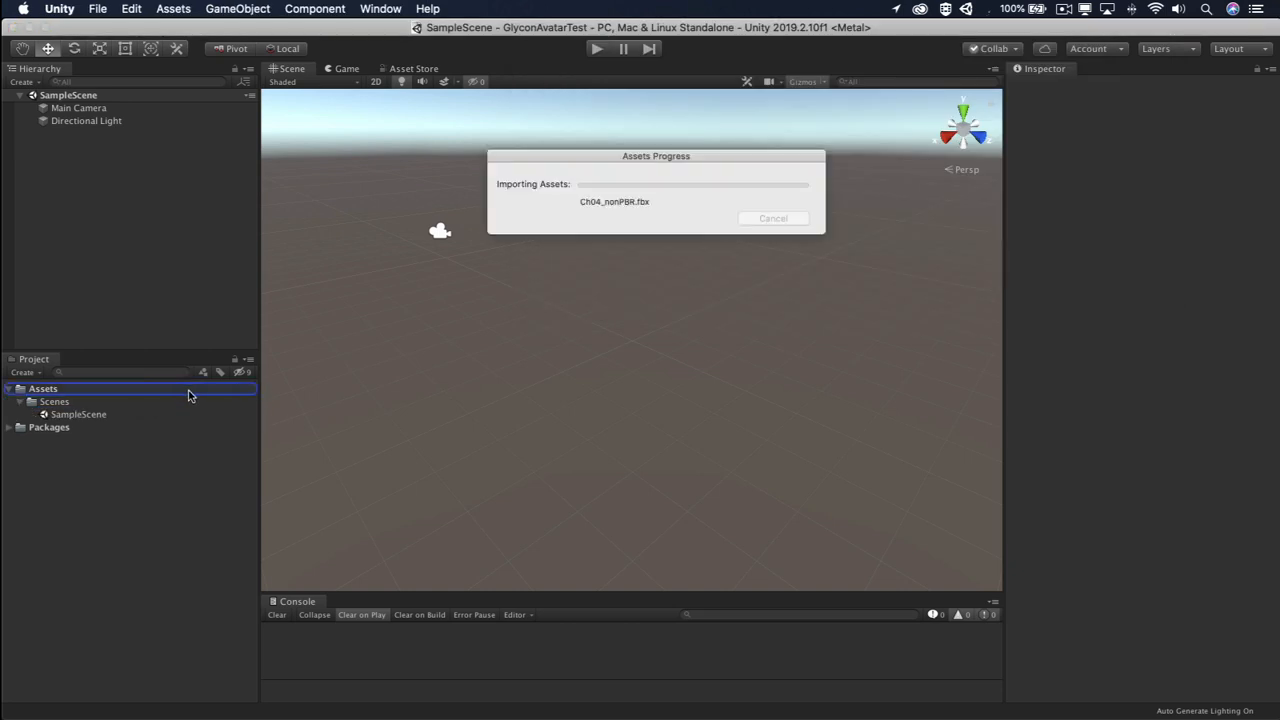
click(70, 402)
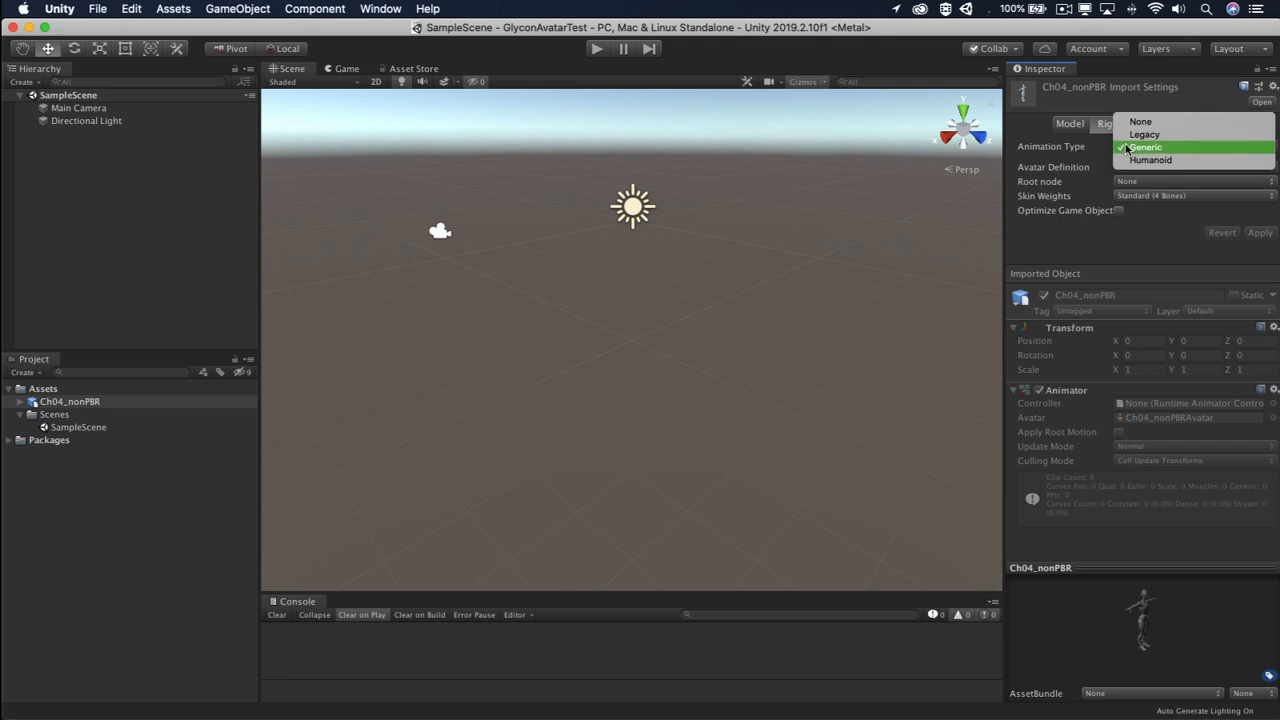
click(1156, 160)
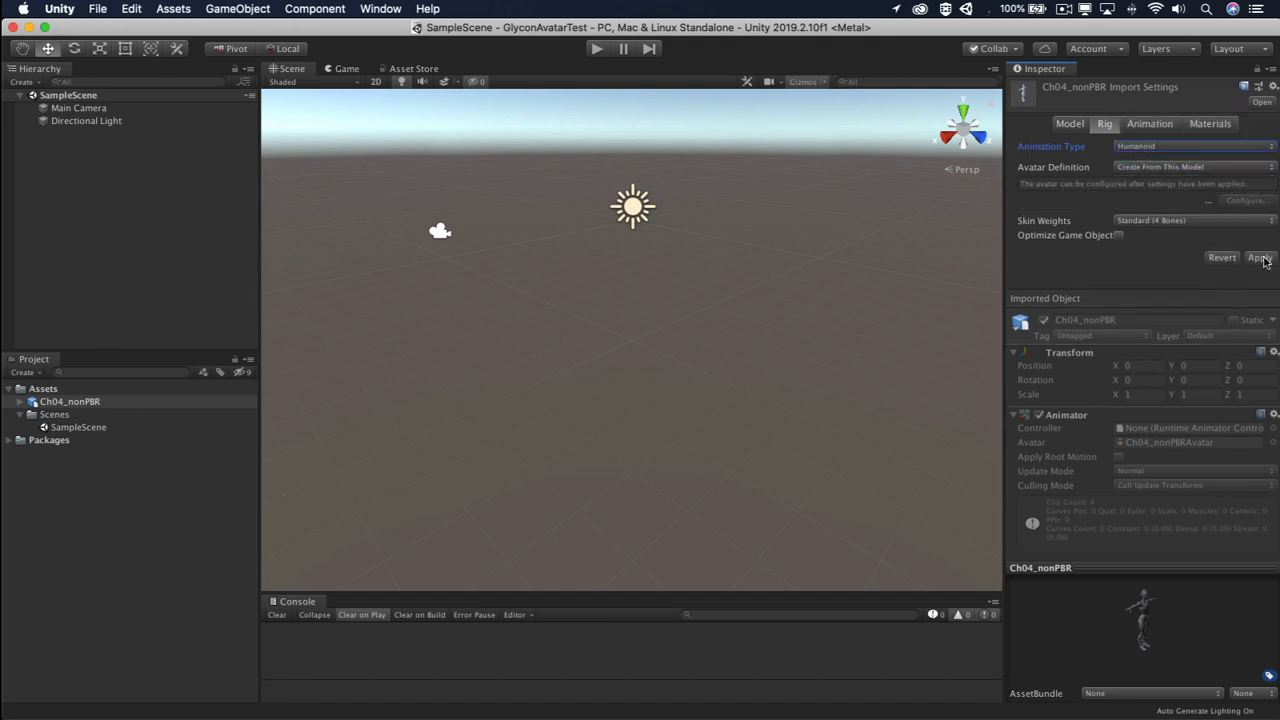
click(1260, 256)
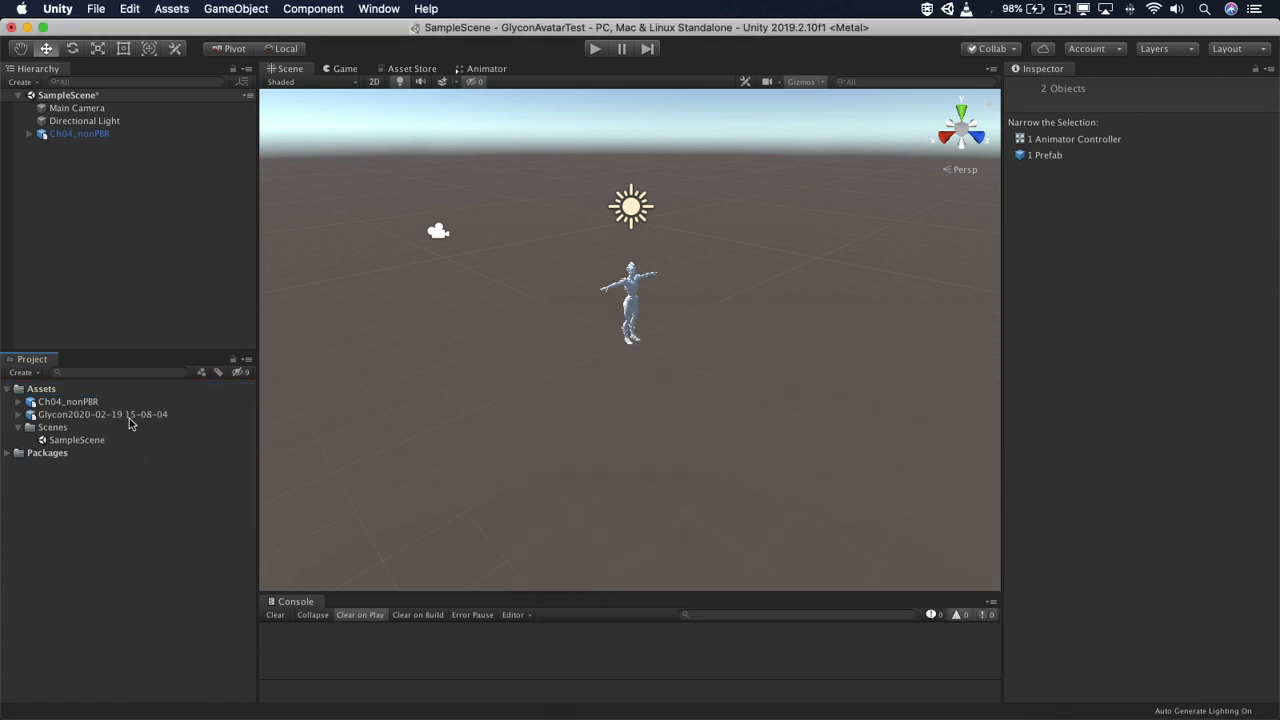
Set the Glycon animation FBX's rig animation type to Humanoid.
click(100, 414)
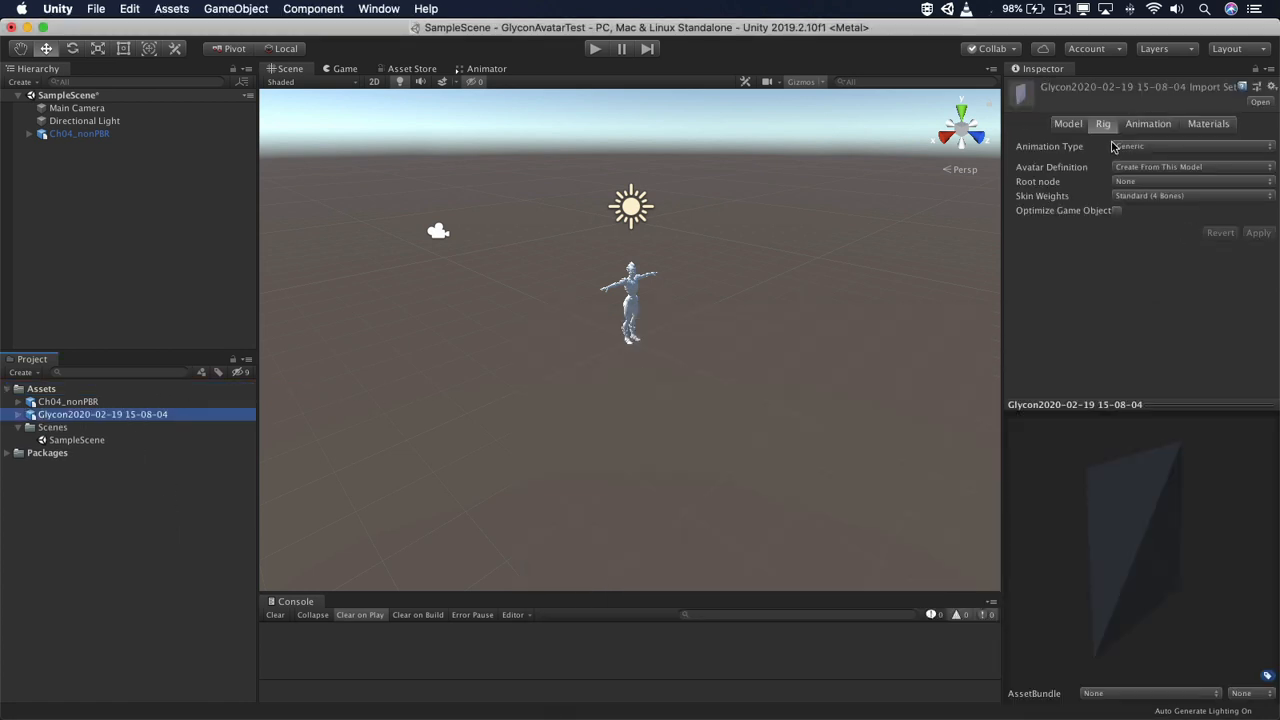
click(1190, 146)
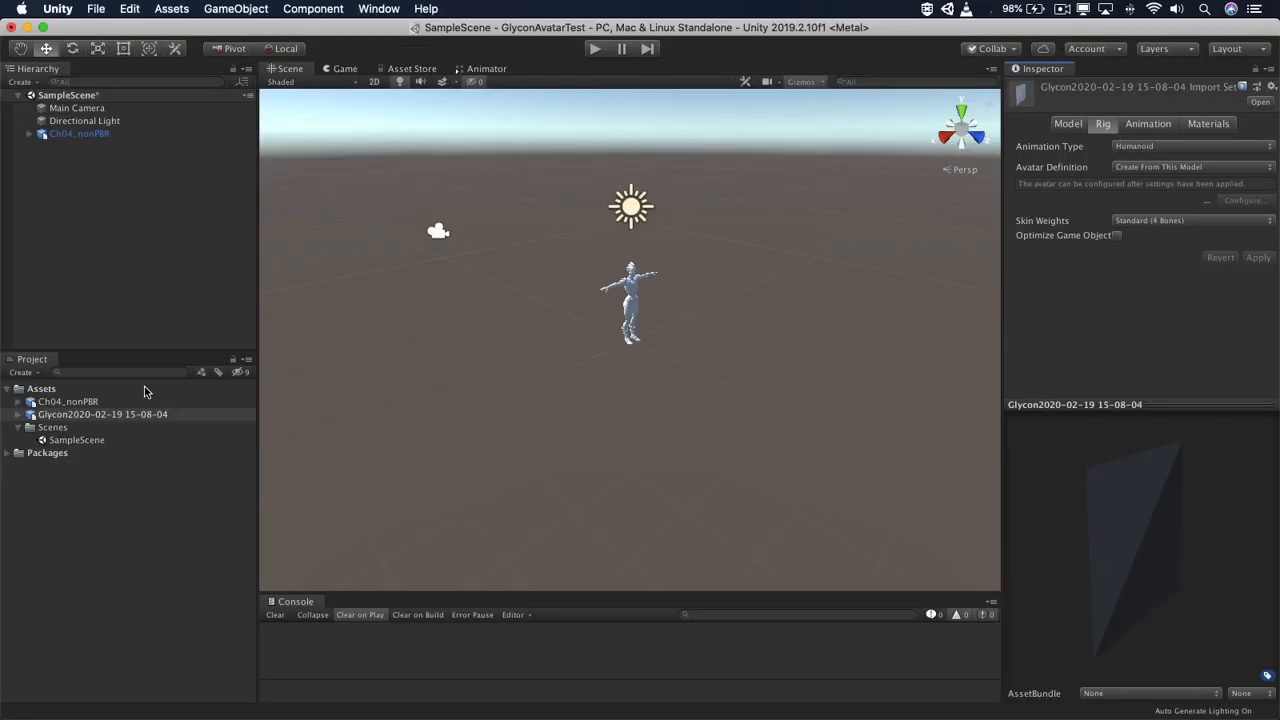
Create a New Animator Controller in Assets and expand the Glycon animation's clip contents.
right_click(40, 388)
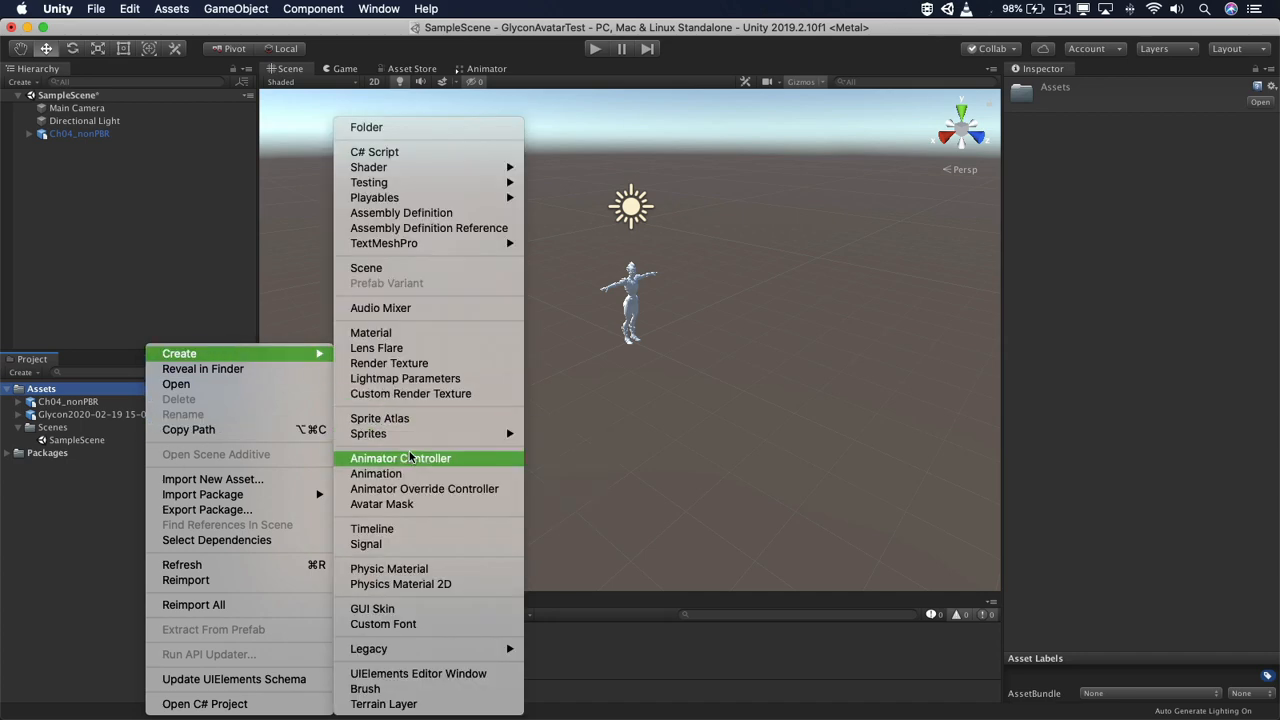
click(400, 458)
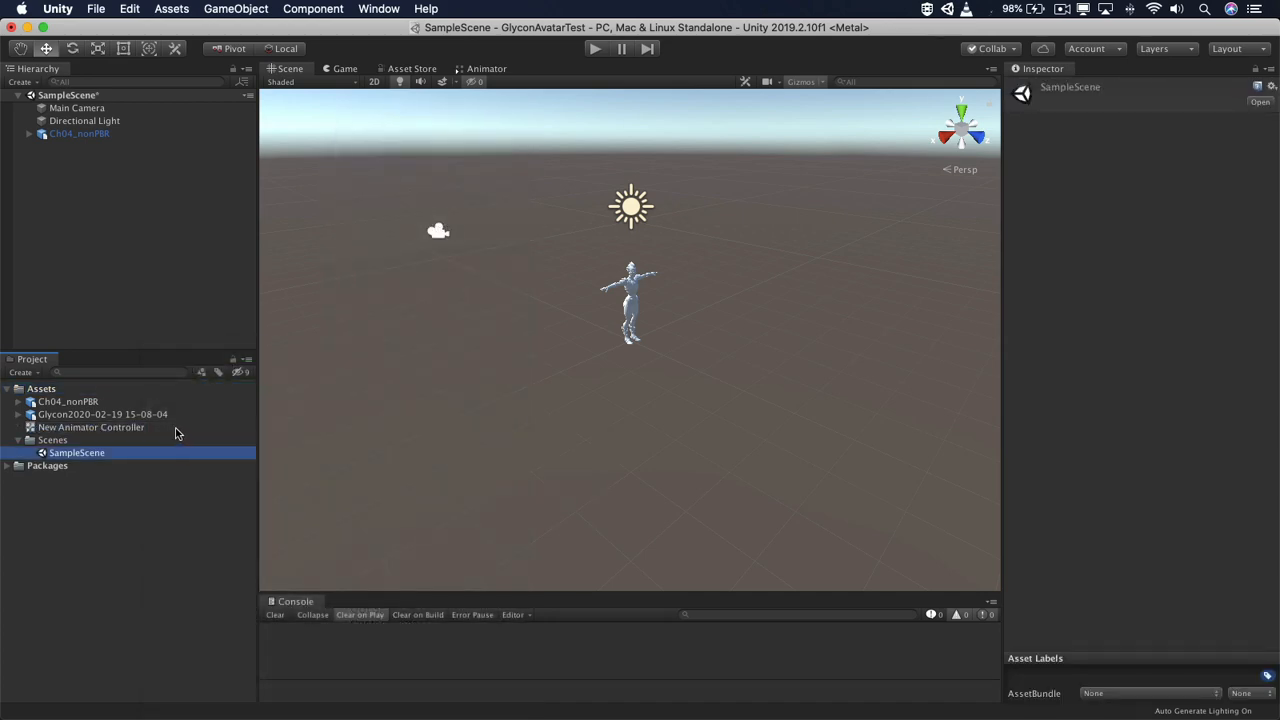
double_click(84, 428)
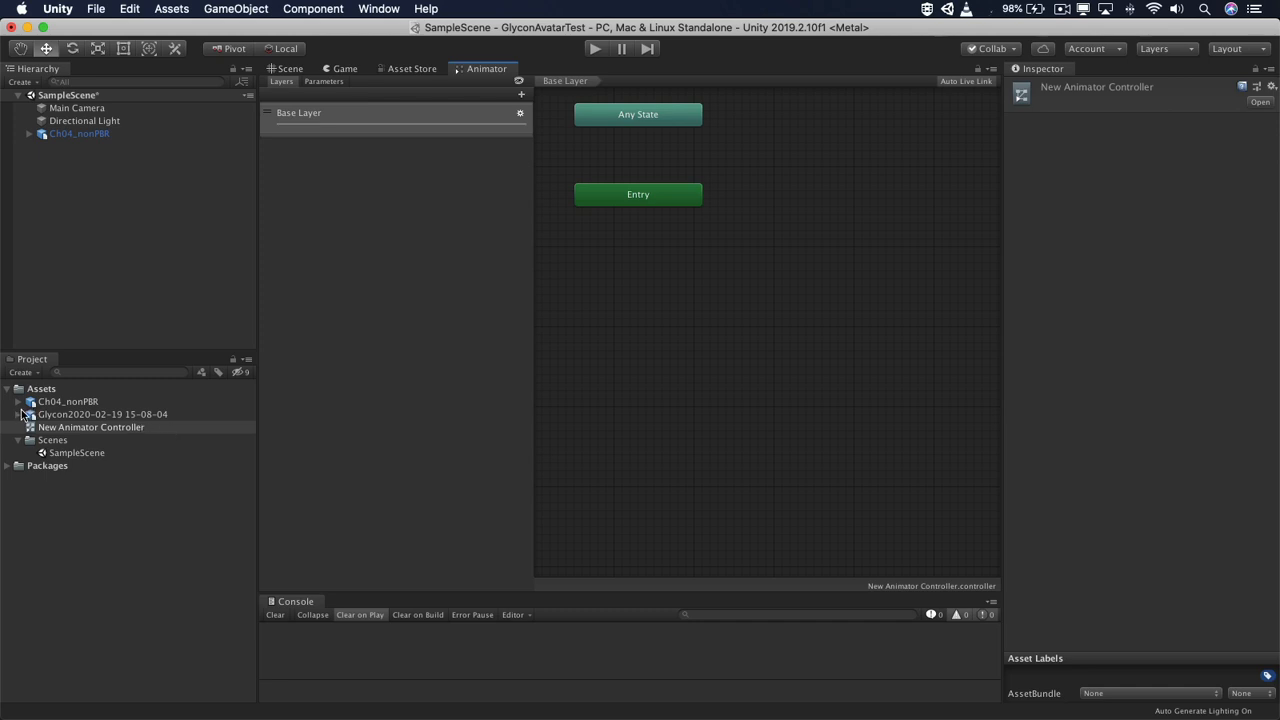
click(20, 414)
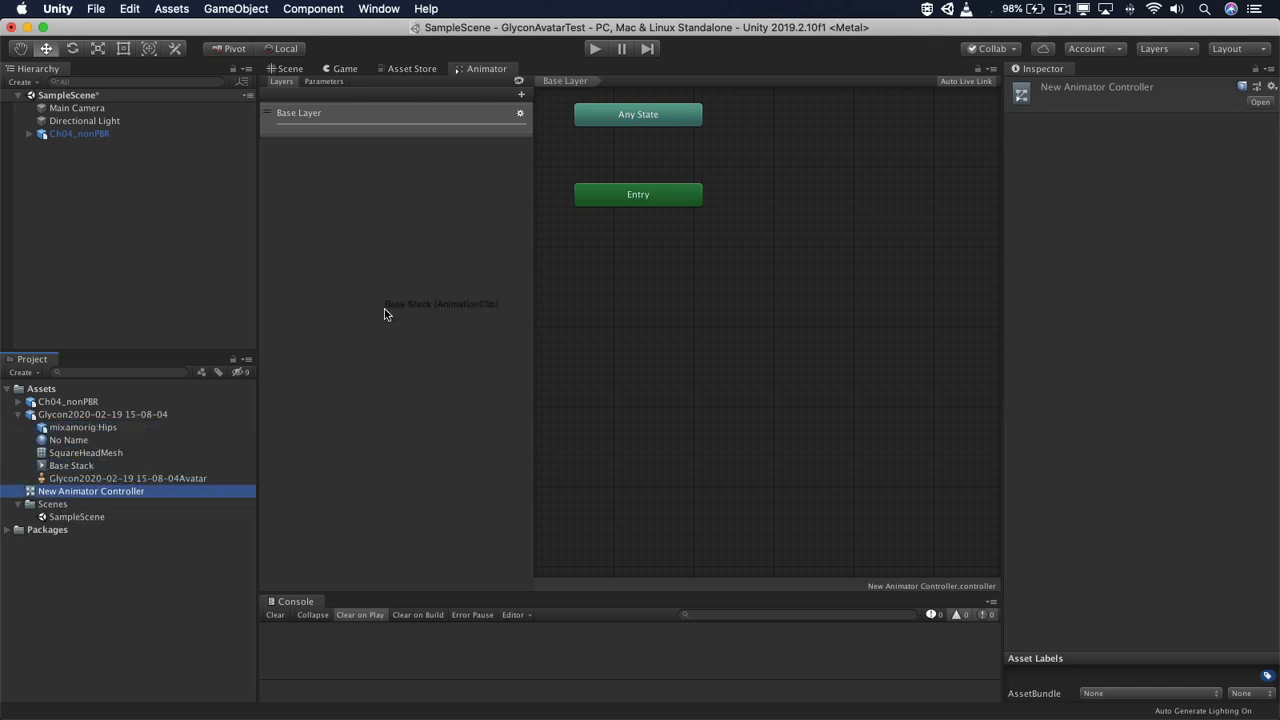
click(64, 402)
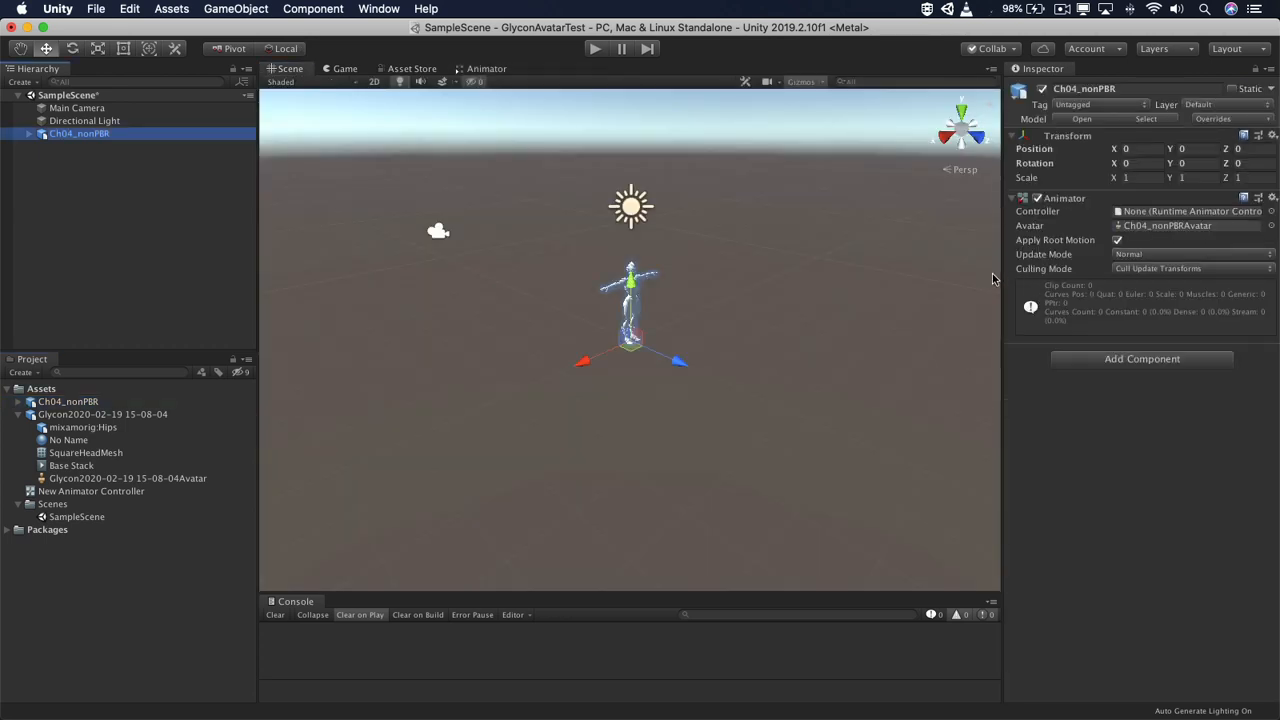
Assign New Animator Controller to the character, move it back and set Rotation Y to 180.
click(84, 492)
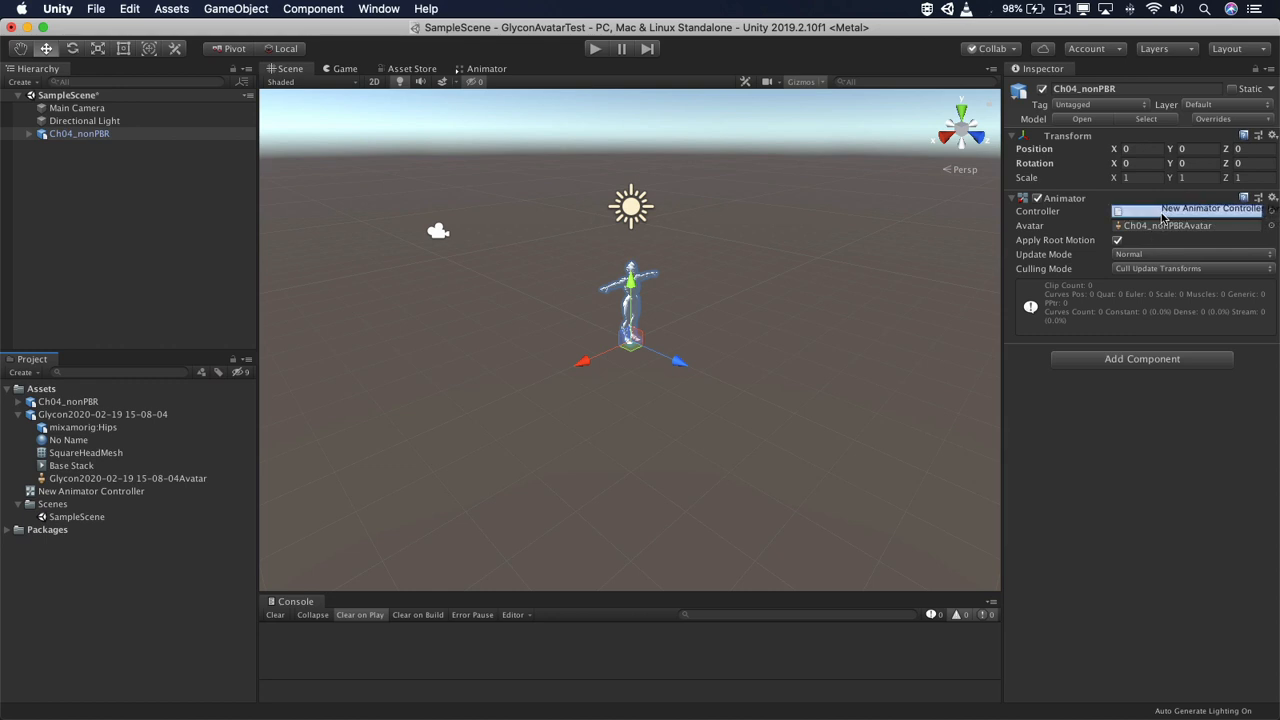
click(1184, 212)
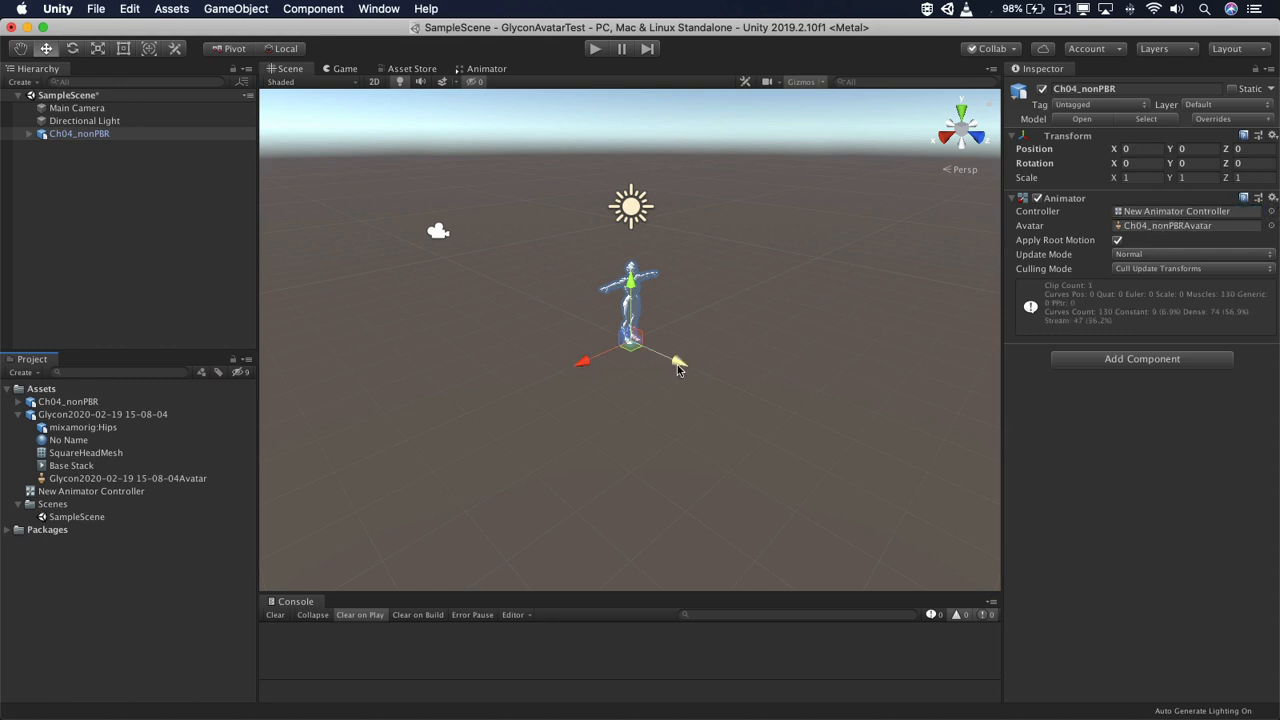
drag(680, 362, 570, 312)
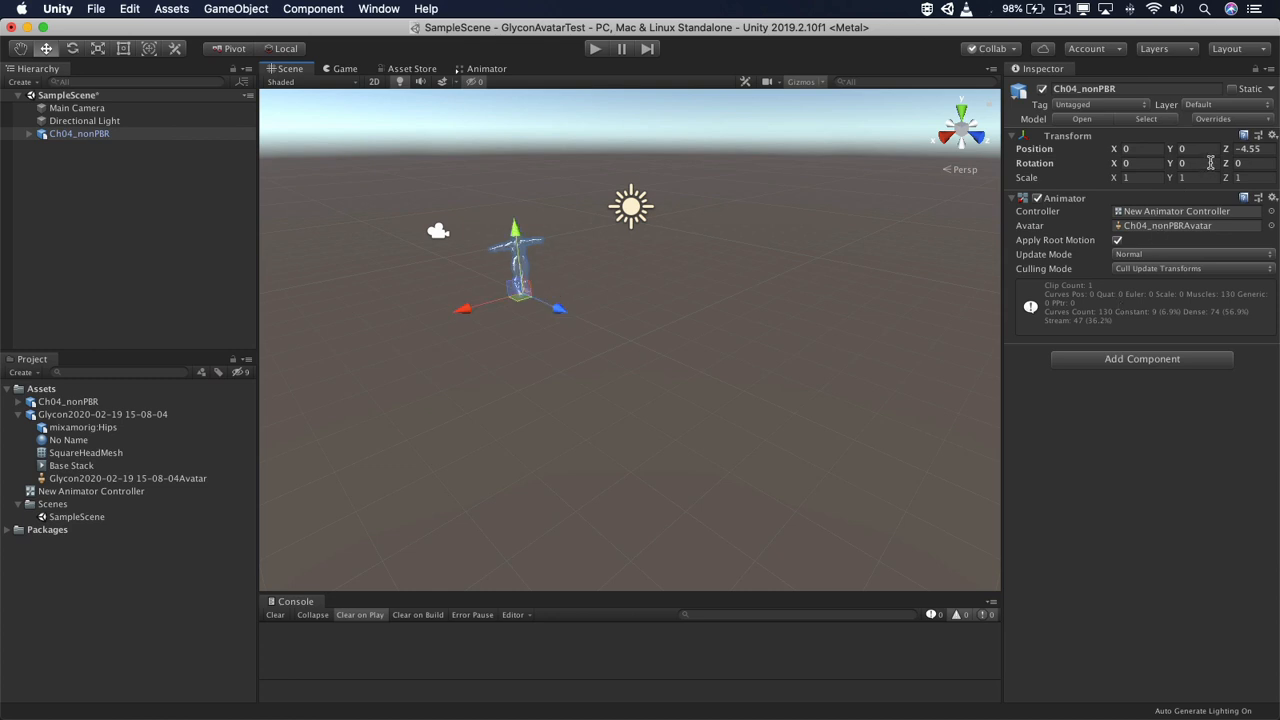
text(180)
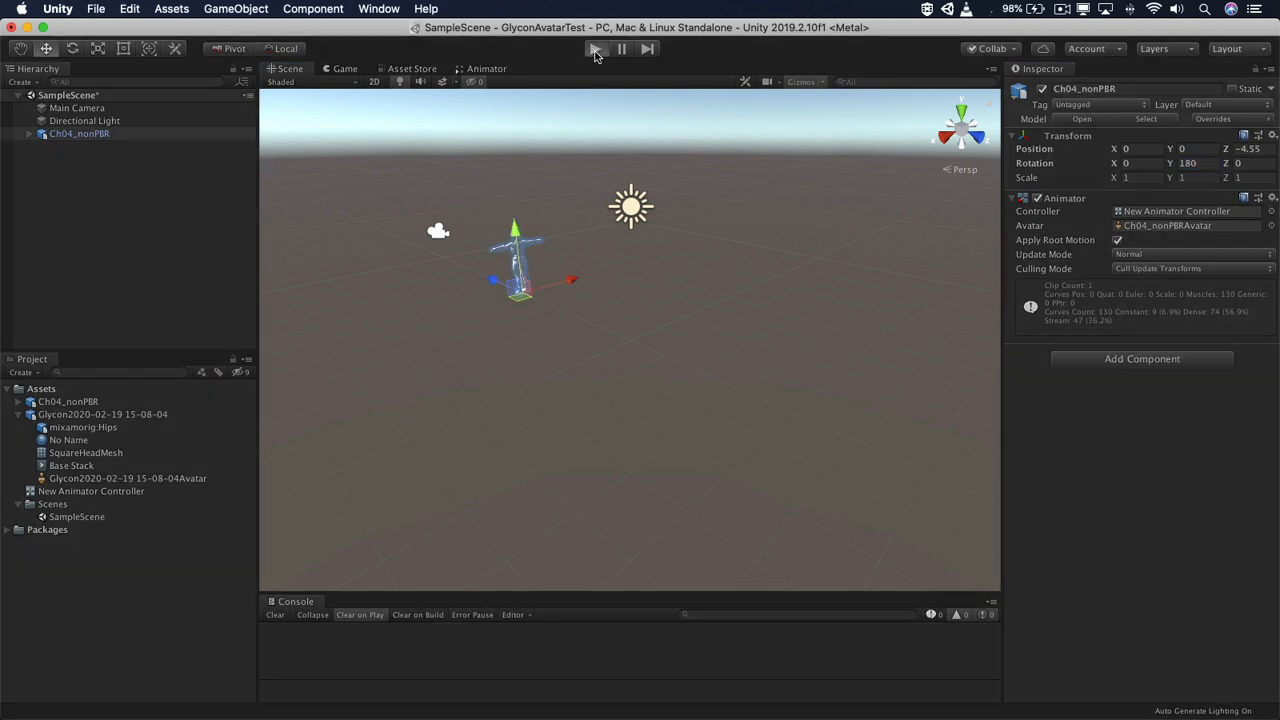
click(596, 50)
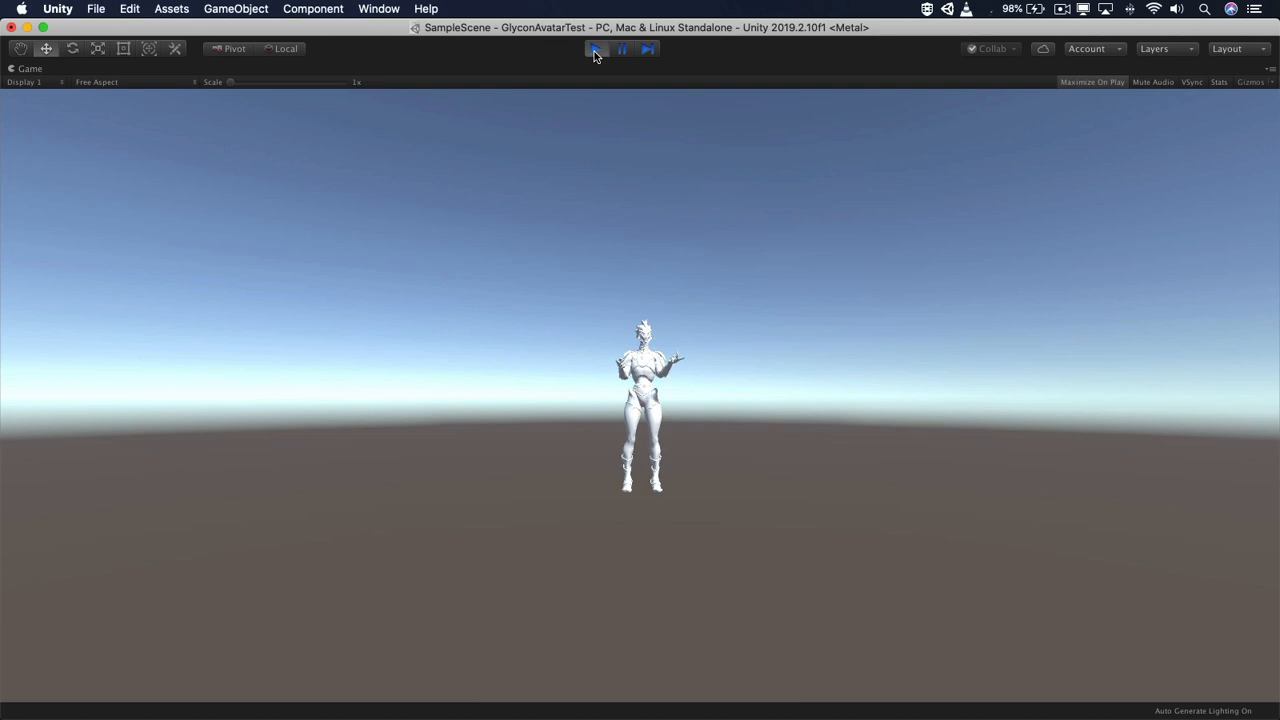
click(592, 56)
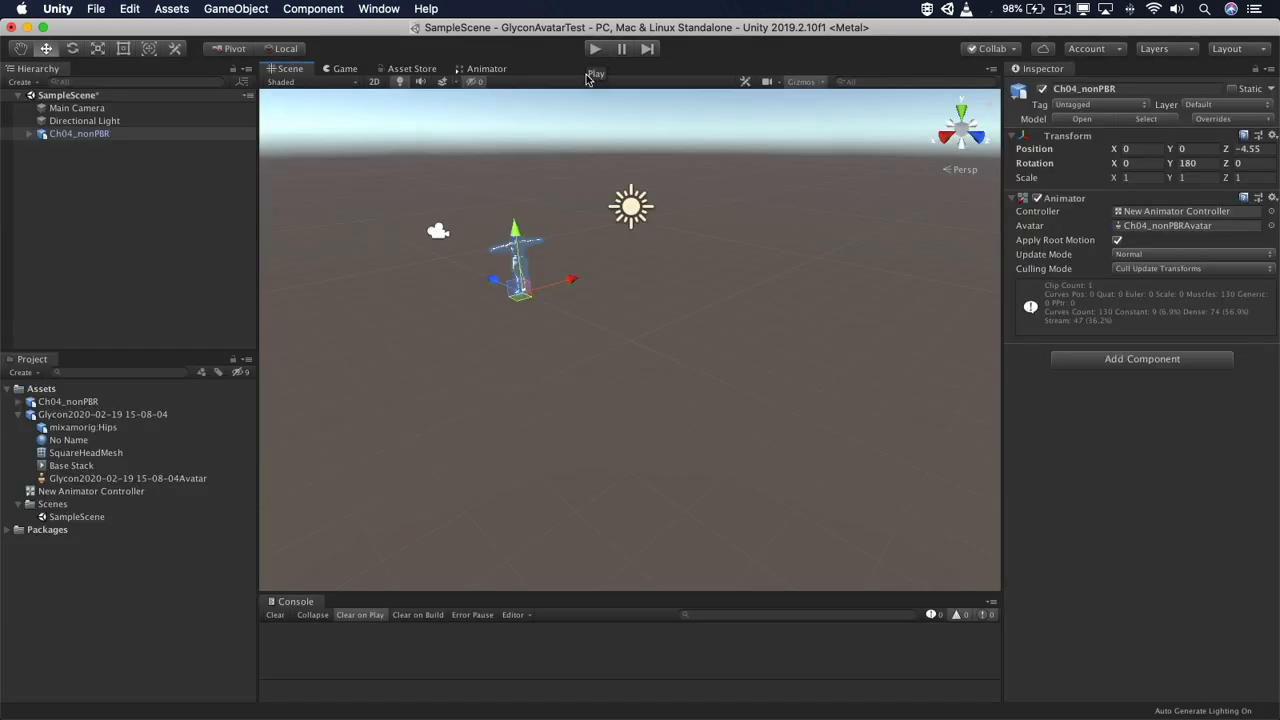
mouse_move(240, 252)
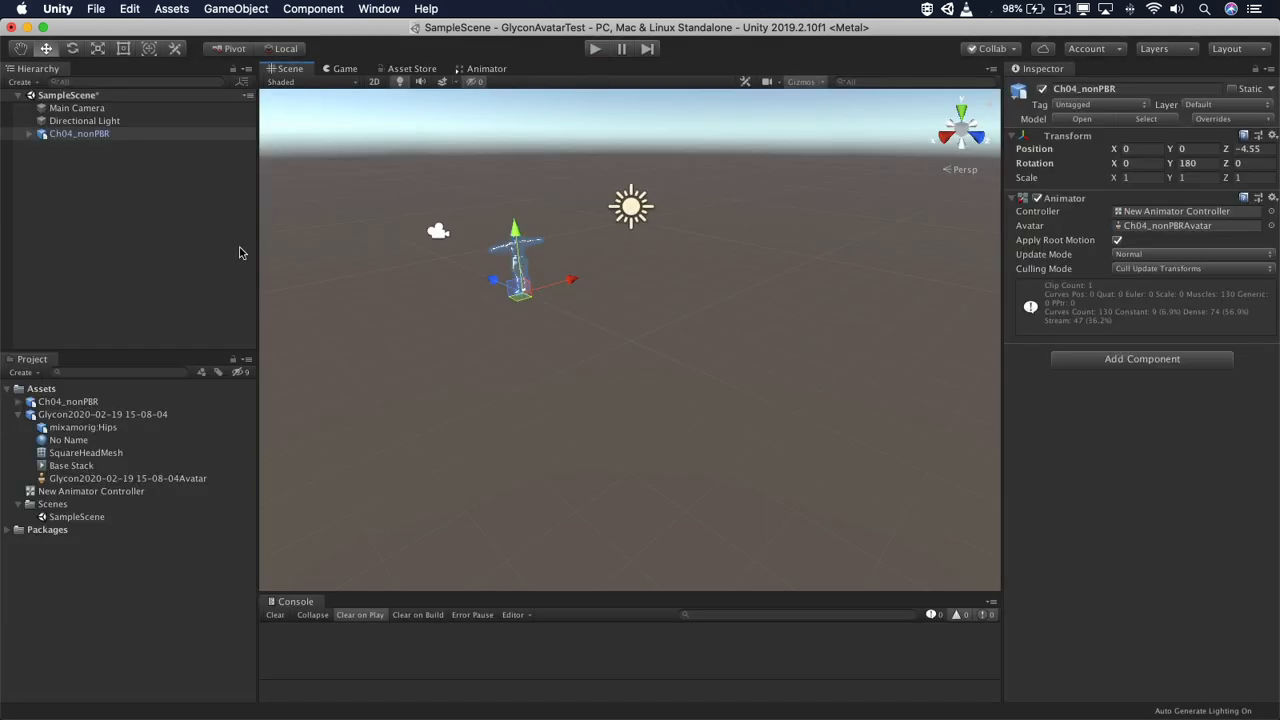